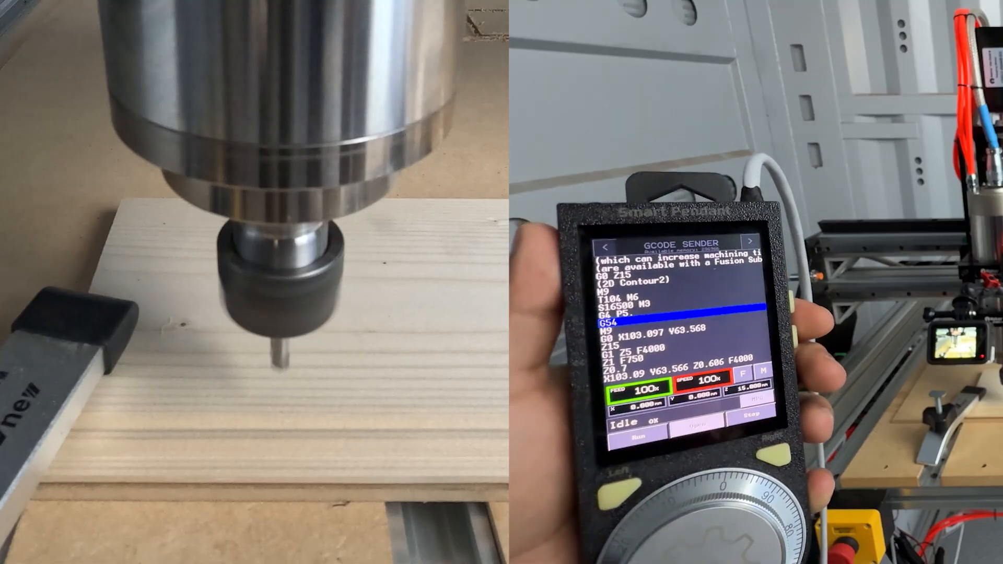
Step: Start running the loaded G-code job so it streams contour moves to the CNC router
{"action": "left_click", "coordinate": [621, 423]}
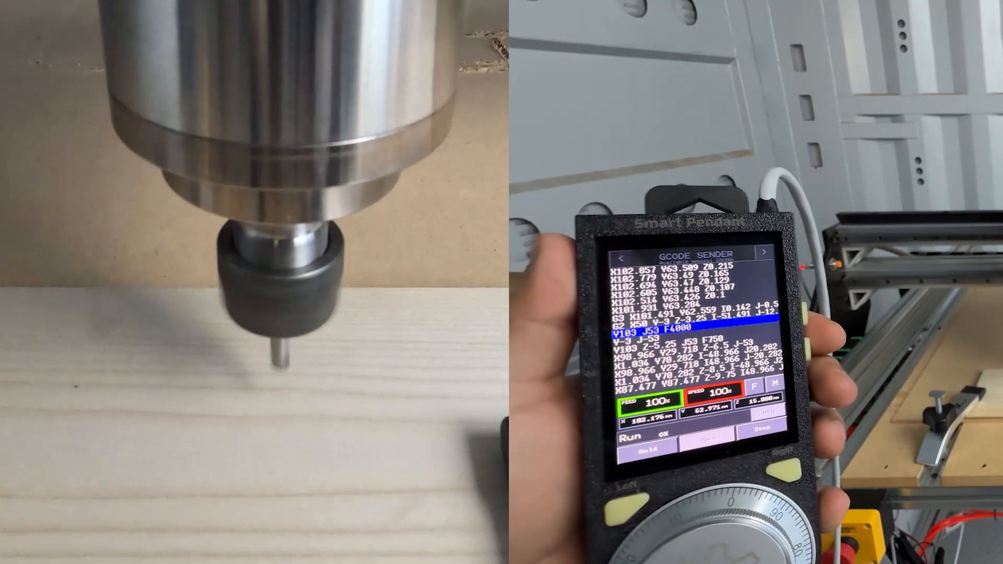